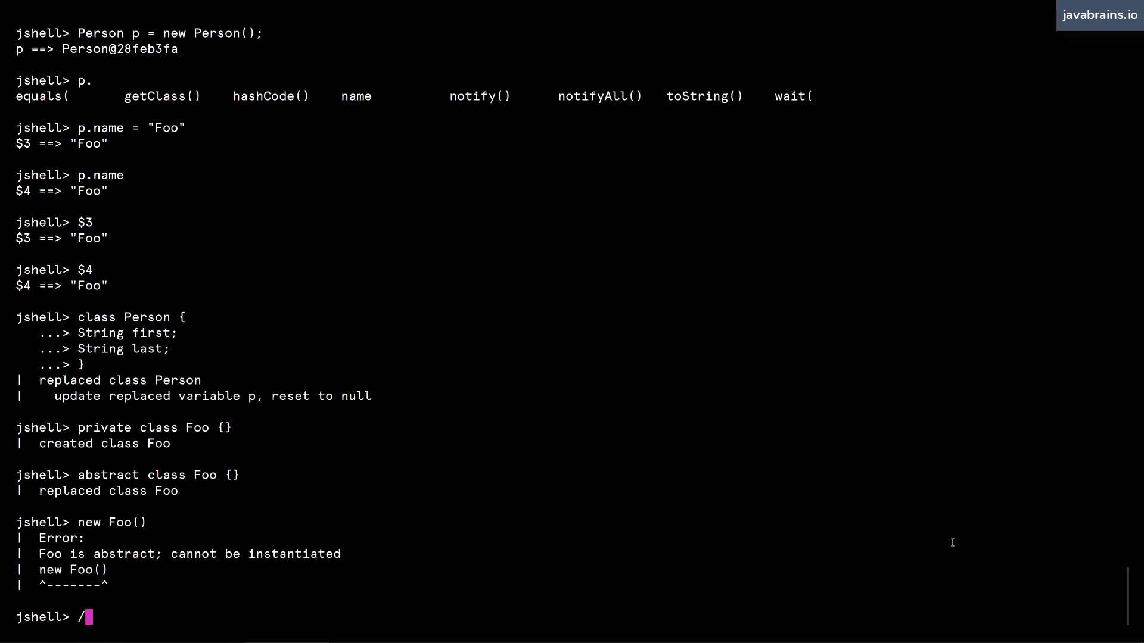
# Step: List all active session snippets, including class Person and abstract class Foo, with /list
pyautogui.write('edit')
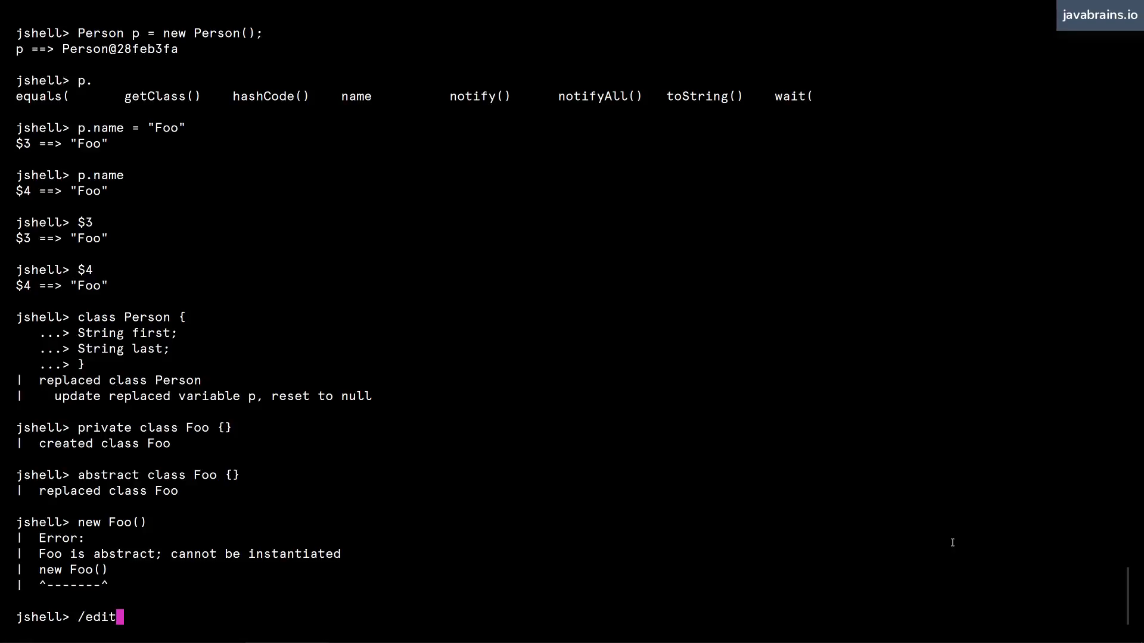
pyautogui.press('Backspace')
pyautogui.write('lis')
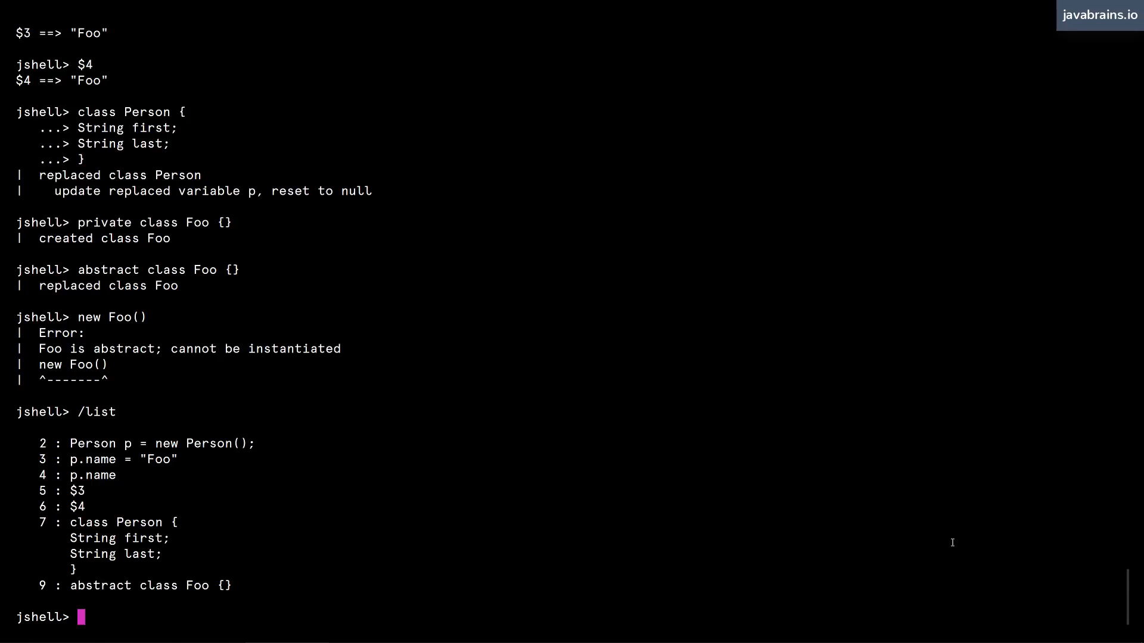
pyautogui.moveTo(71, 443); pyautogui.dragTo(166, 537)
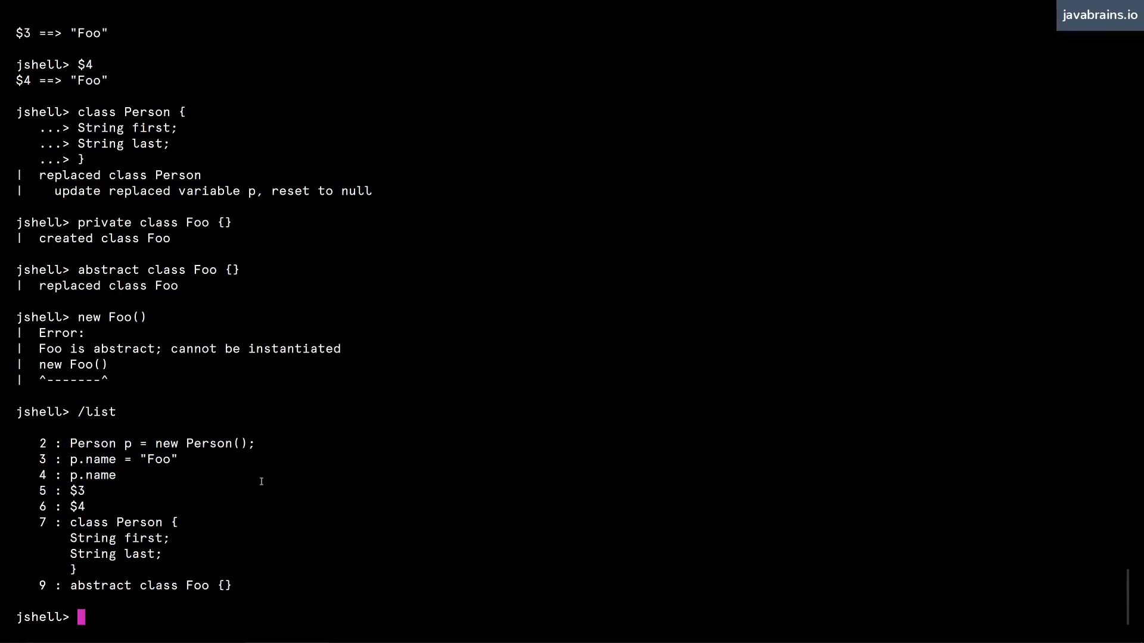
pyautogui.moveTo(58, 463)
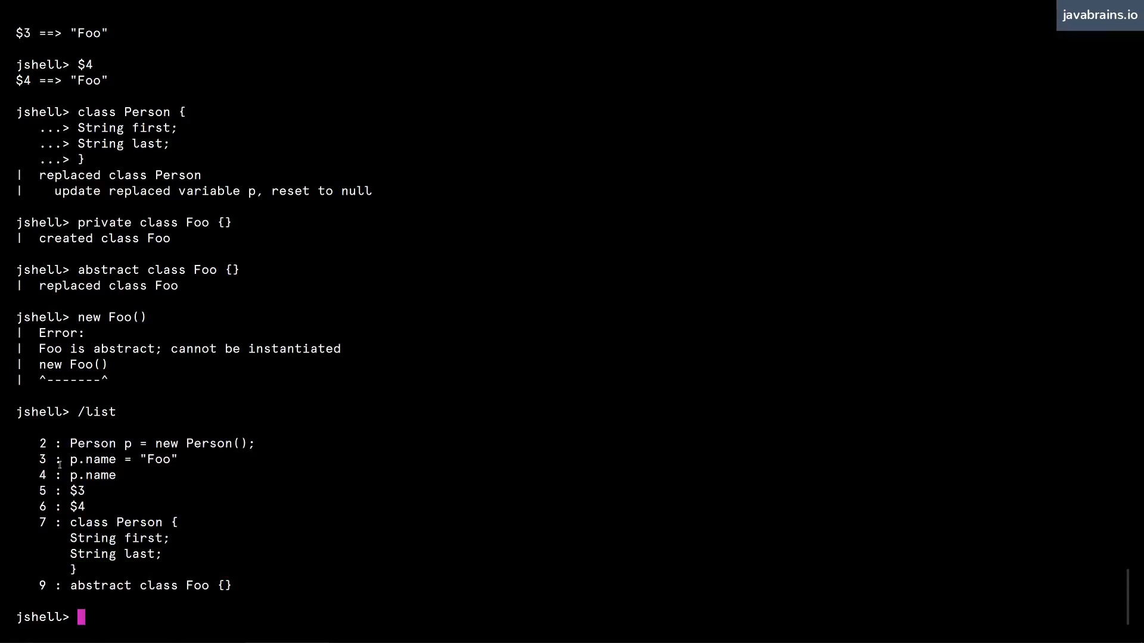
pyautogui.moveTo(123, 479)
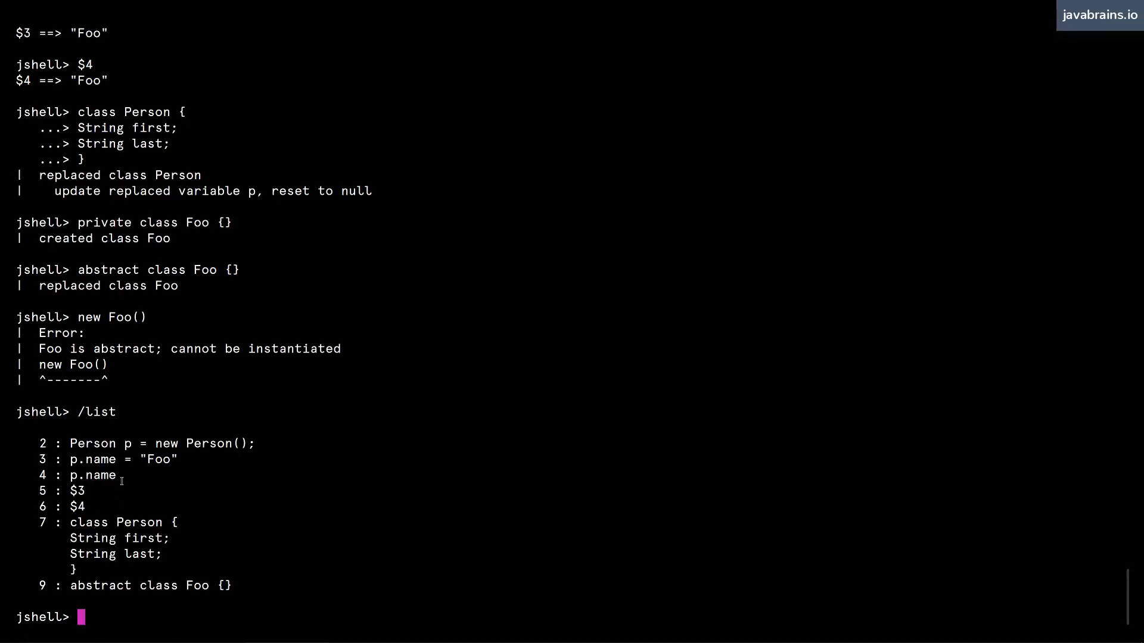
pyautogui.write('/edit')
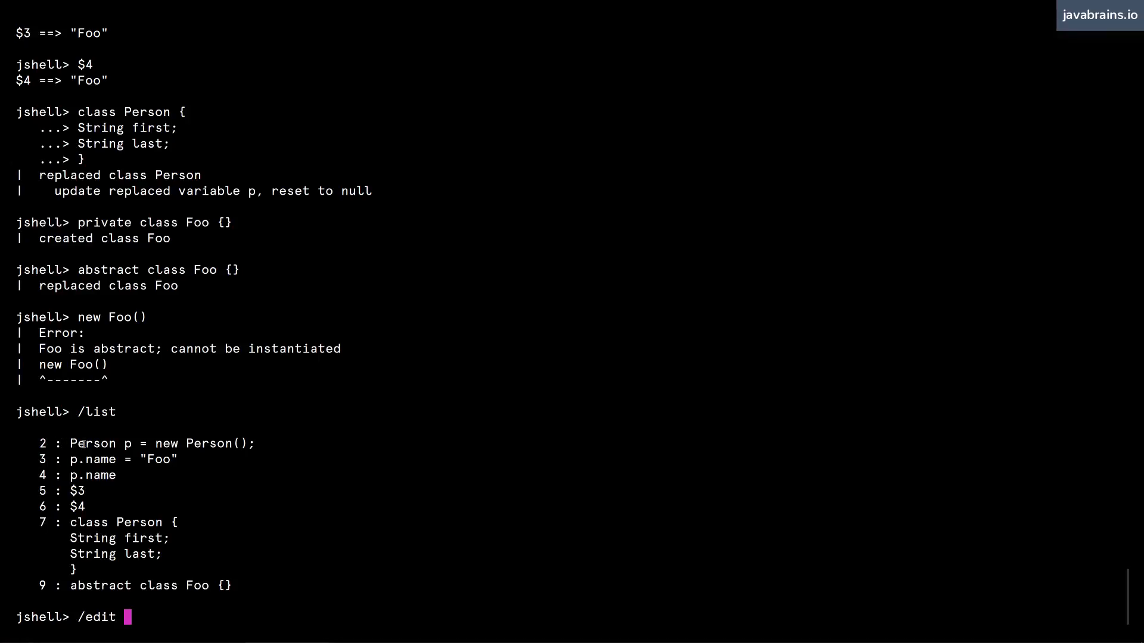
# Step: Run /edit 2 on snippet 2, which returns to the prompt without opening an editor
pyautogui.write('2')
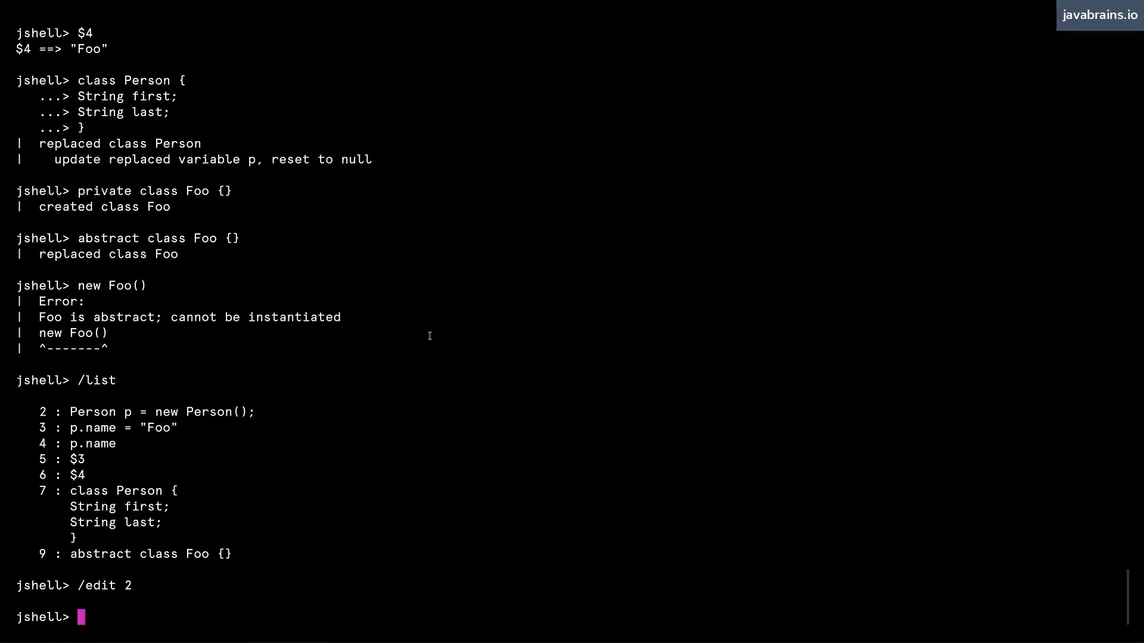
pyautogui.moveTo(289, 465)
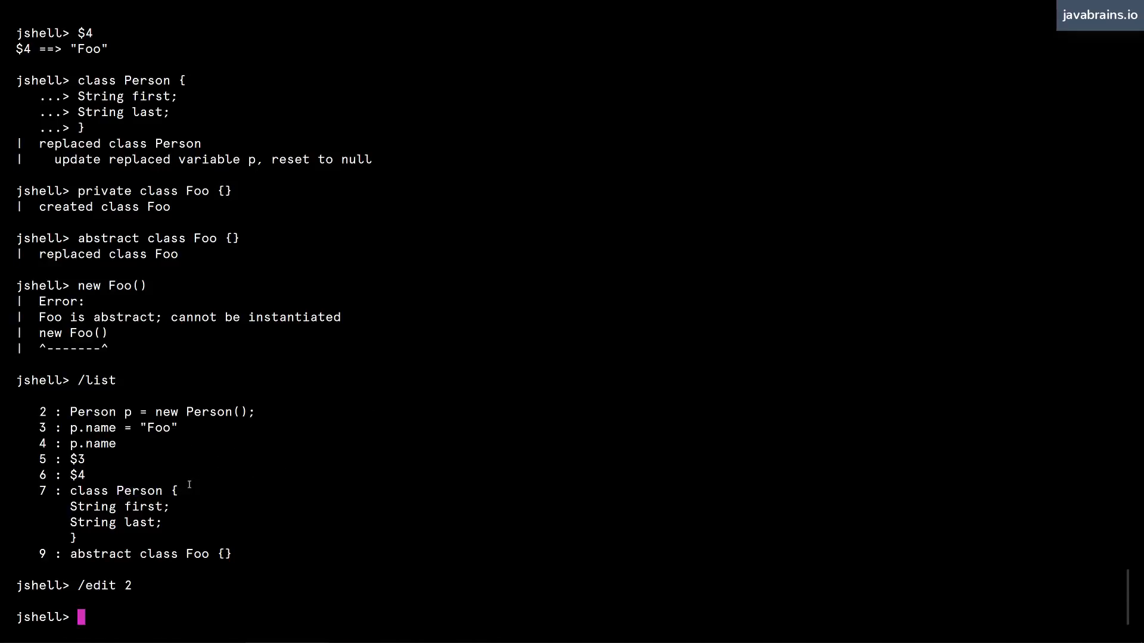
pyautogui.write('/edit')
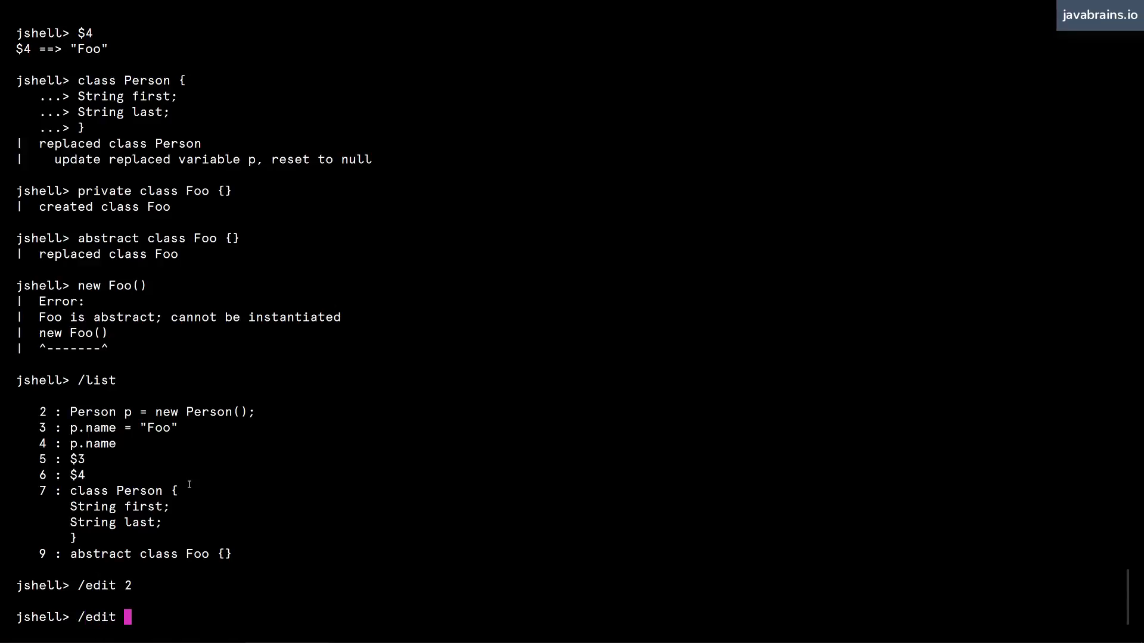
# Step: Open Person in Edit Pad and make first and last private with getters and setters
pyautogui.write('Person')
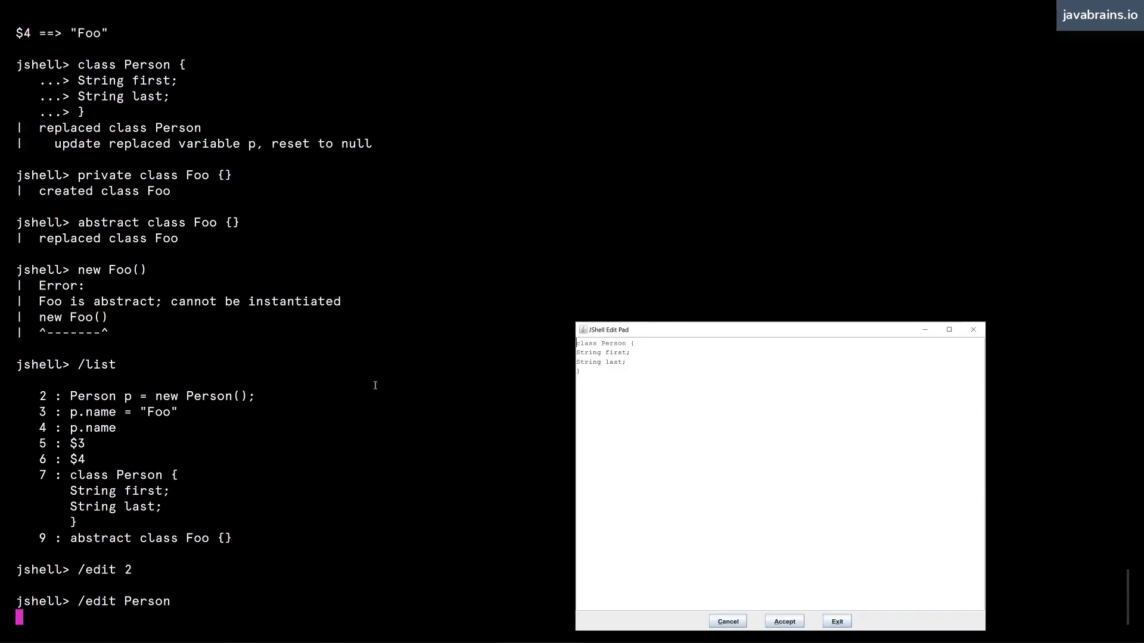
pyautogui.moveTo(604, 329); pyautogui.dragTo(412, 221)
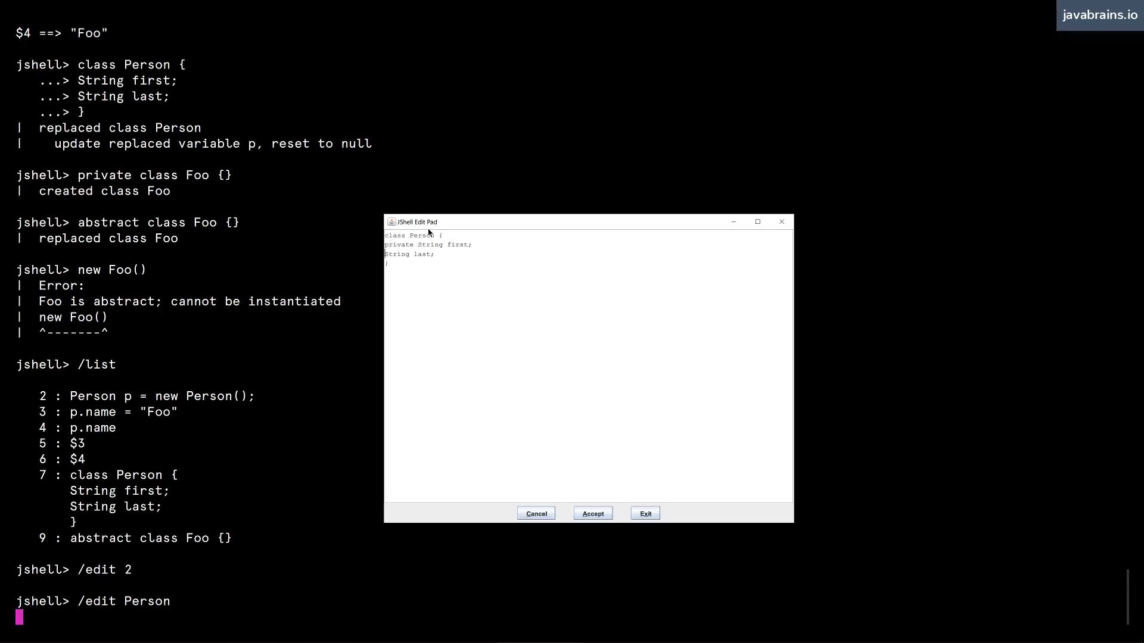
pyautogui.write('private')
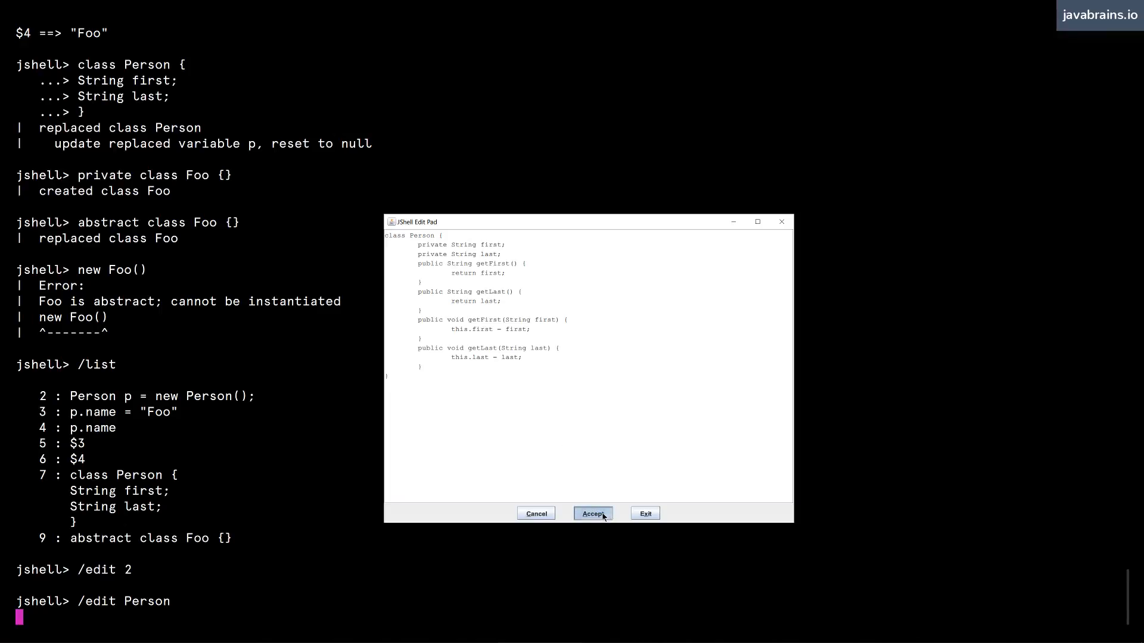
# Step: Accept the rewritten Person class and close Edit Pad
pyautogui.click(592, 513)
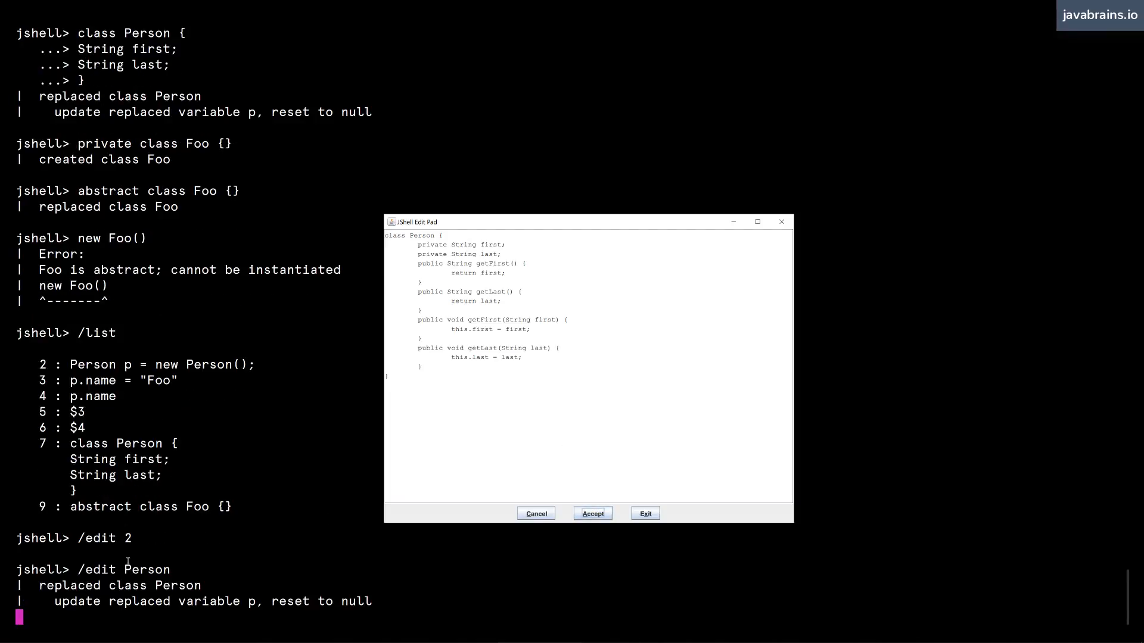
pyautogui.click(592, 513)
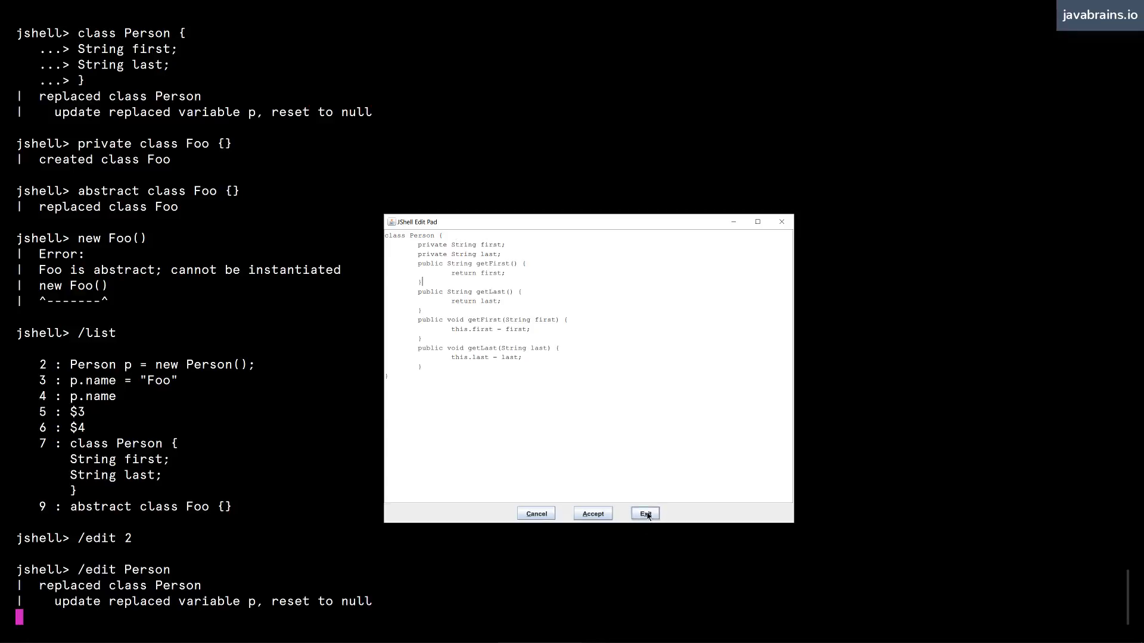
pyautogui.click(644, 513)
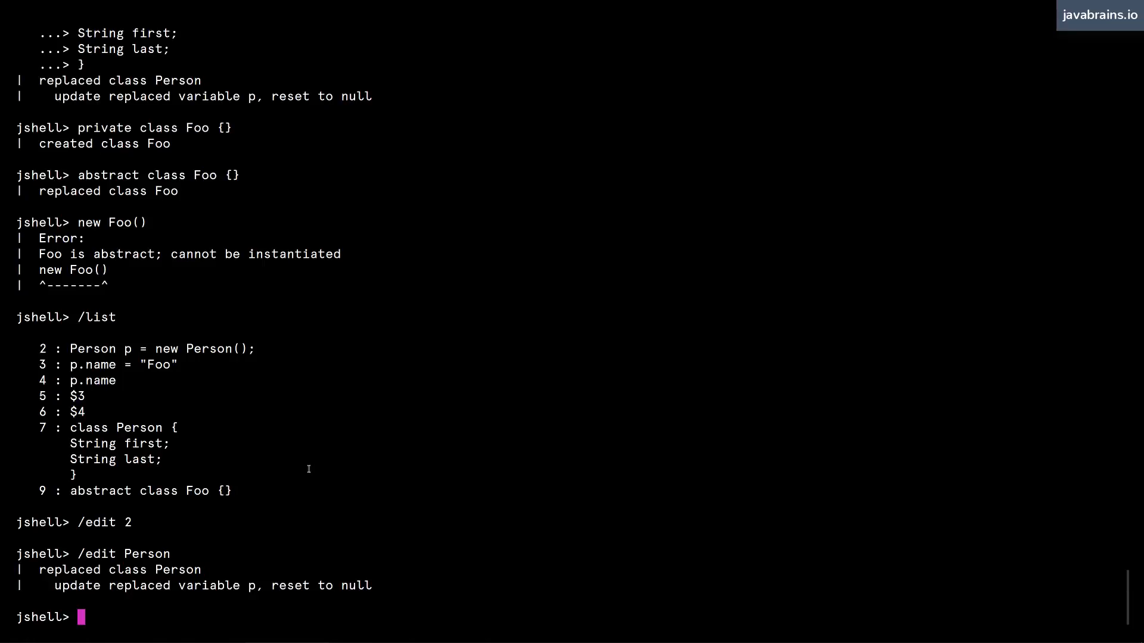
# Step: Create Person p = new Person() and check that completions list getFirst and getLast
pyautogui.write('Person p = new P')
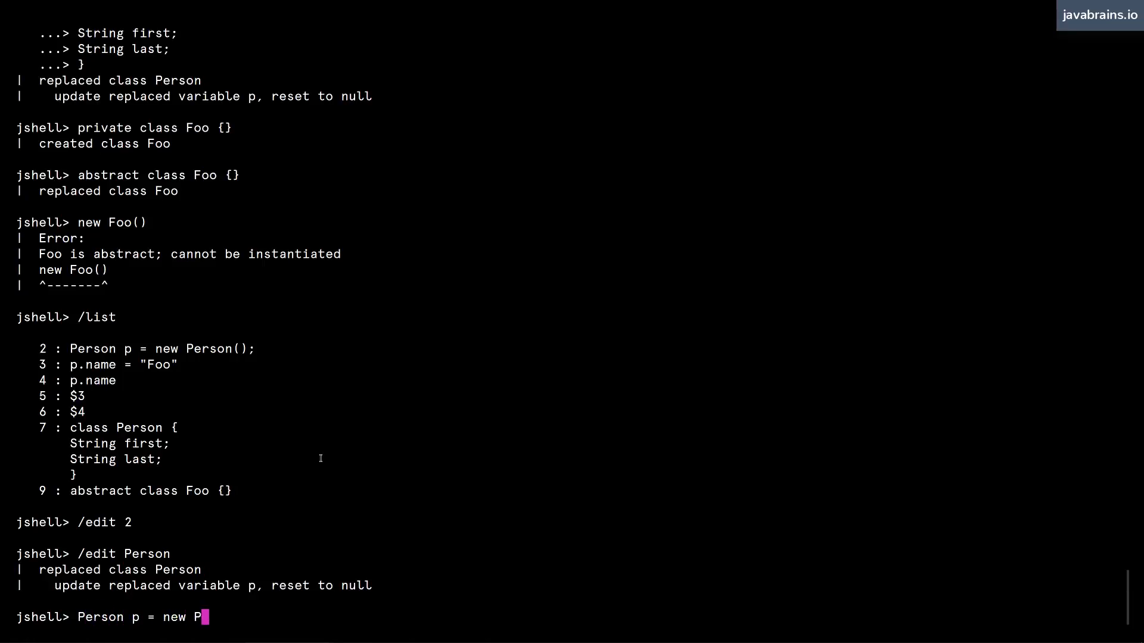
pyautogui.write('erson();')
pyautogui.write('p.')
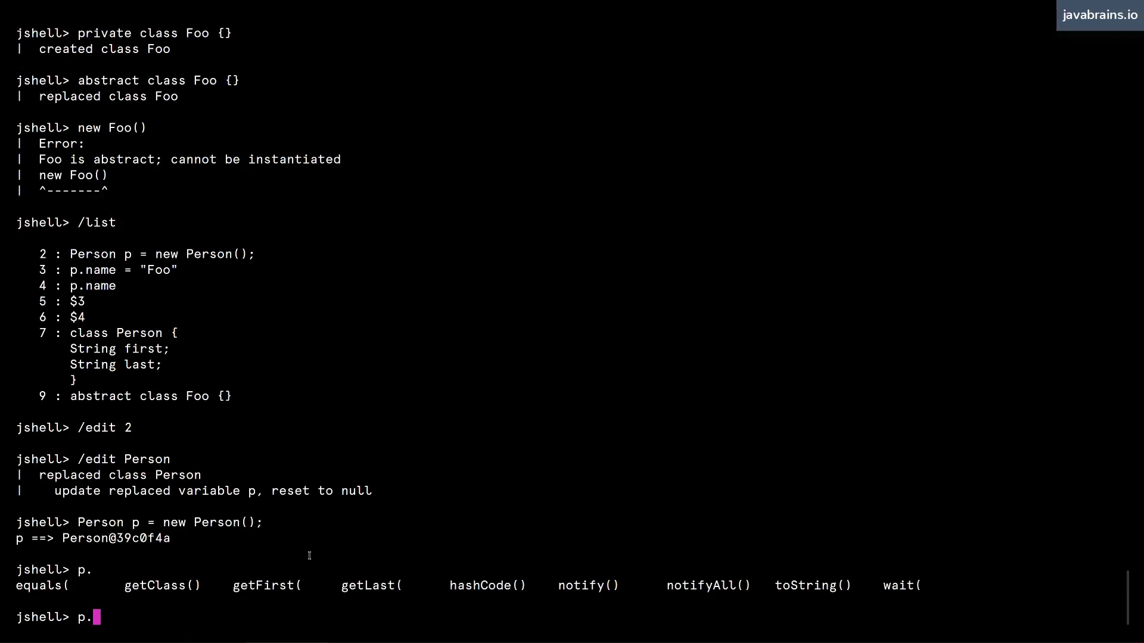
pyautogui.moveTo(231, 586)
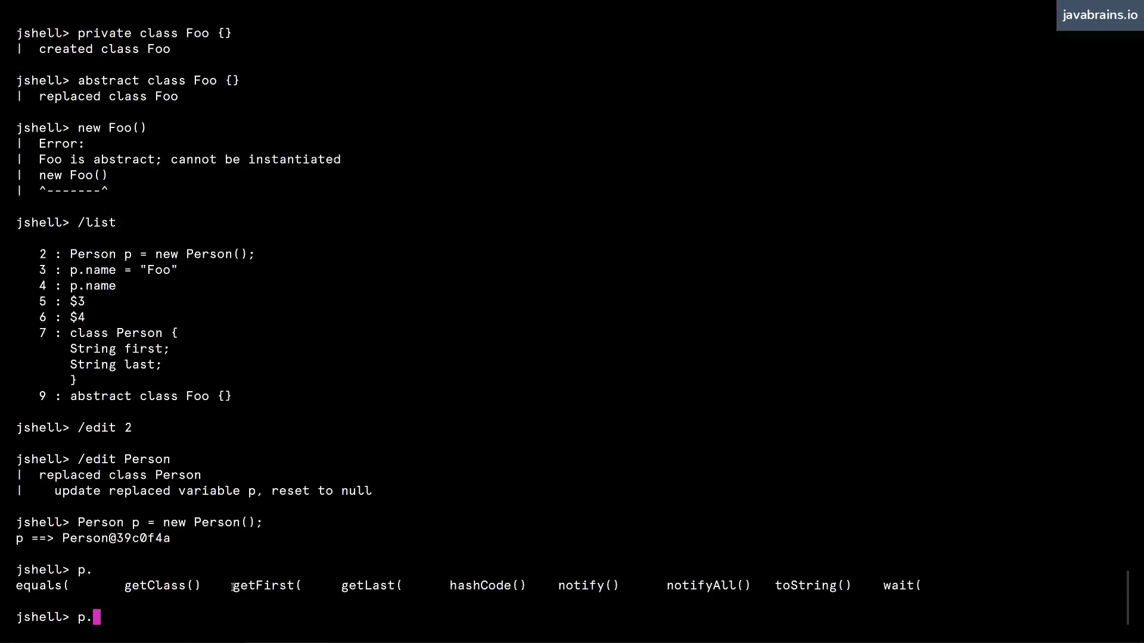
pyautogui.press('backspace')
pyautogui.write('/')
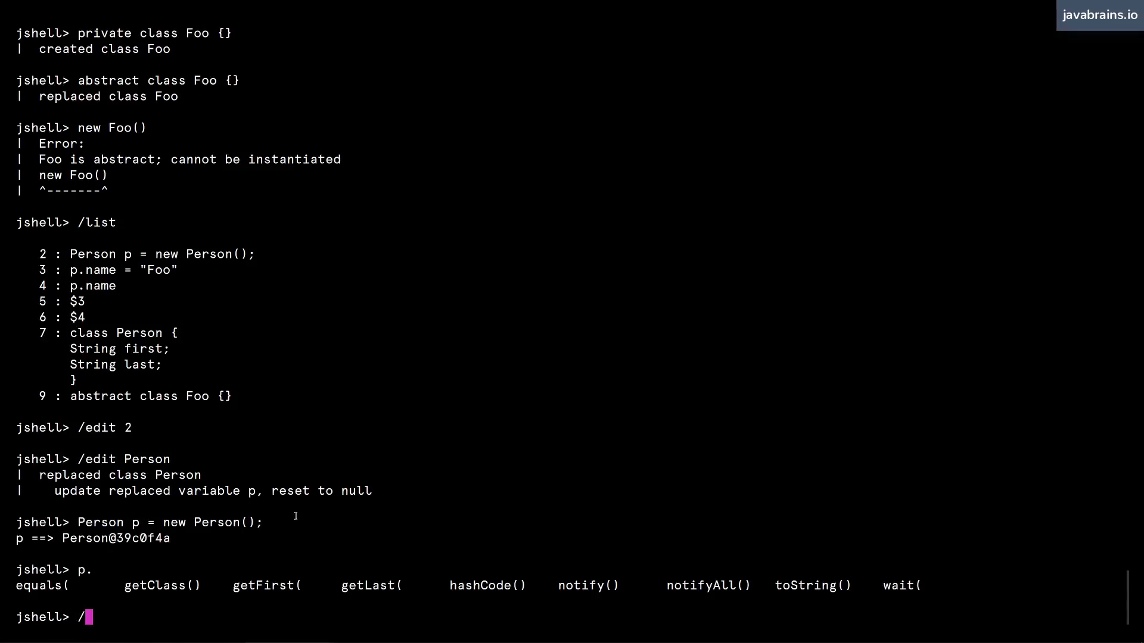
# Step: Rename Person's setters to setFirst and setLast in Edit Pad and accept, resetting p
pyautogui.write('edit Person')
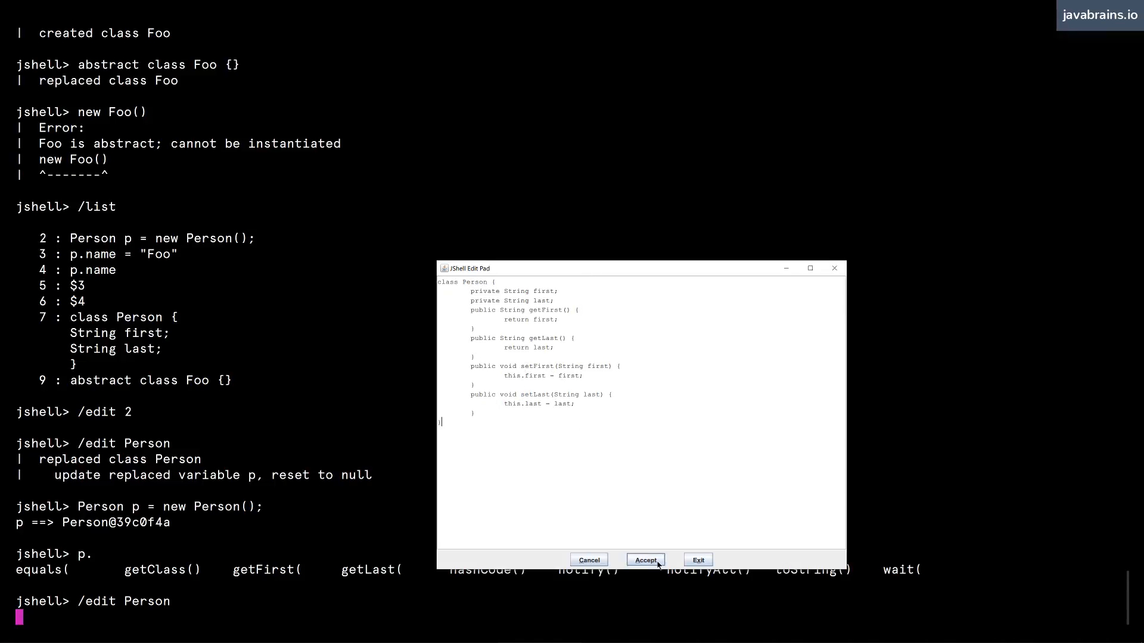
pyautogui.click(644, 560)
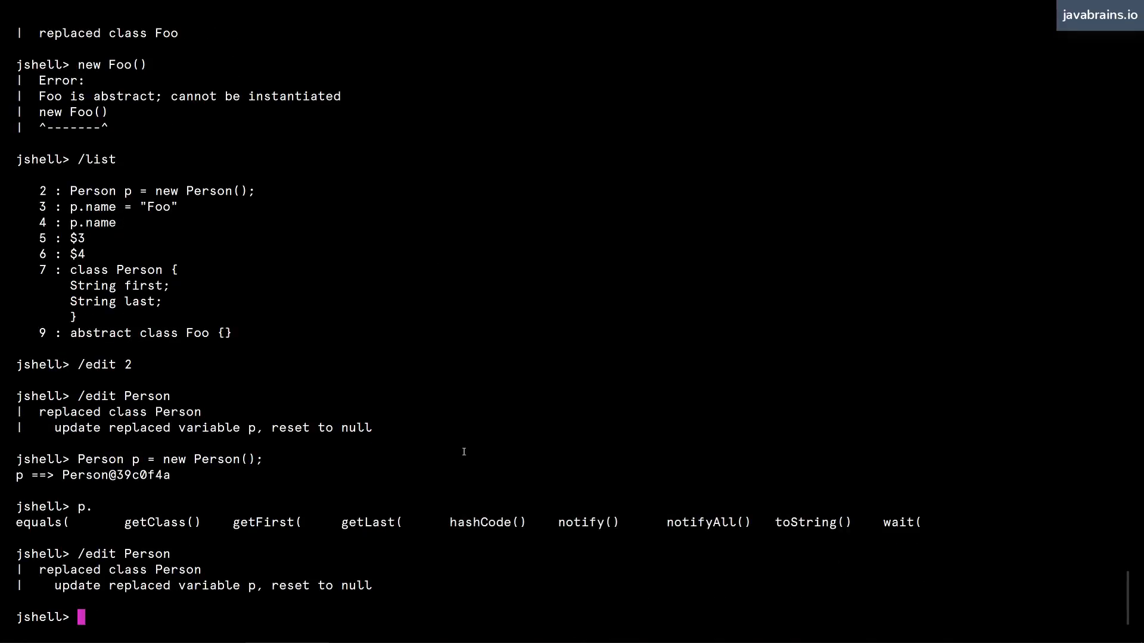
# Step: Reassign p = new Person() and confirm completions now include setFirst and setLast
pyautogui.write('p = new Person(')
pyautogui.write('p.')
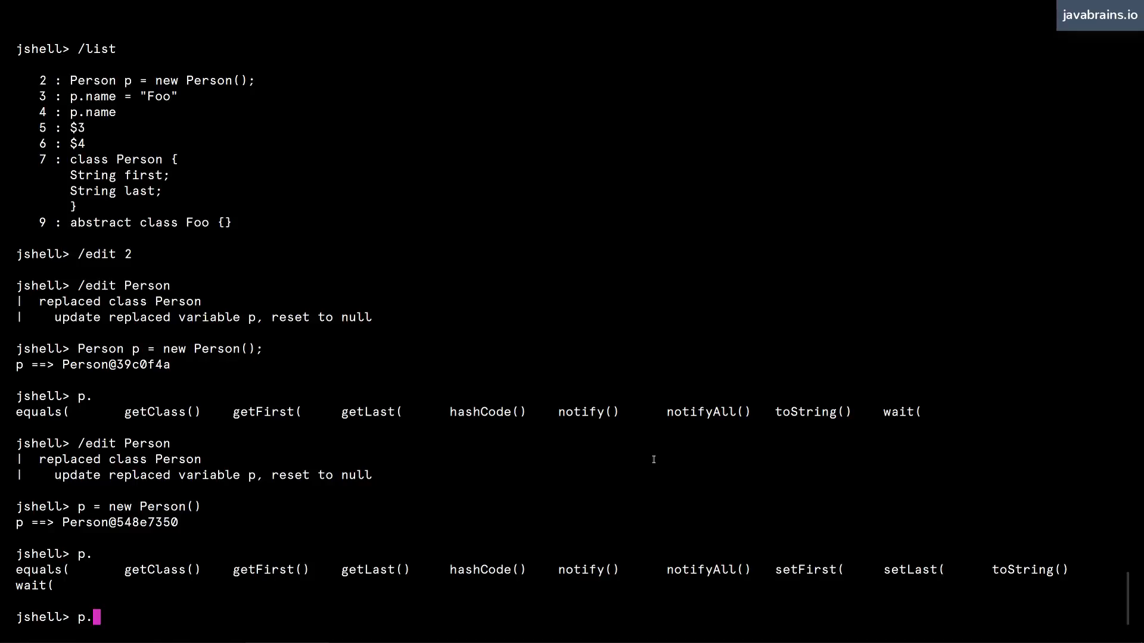
pyautogui.press('BackSpace')
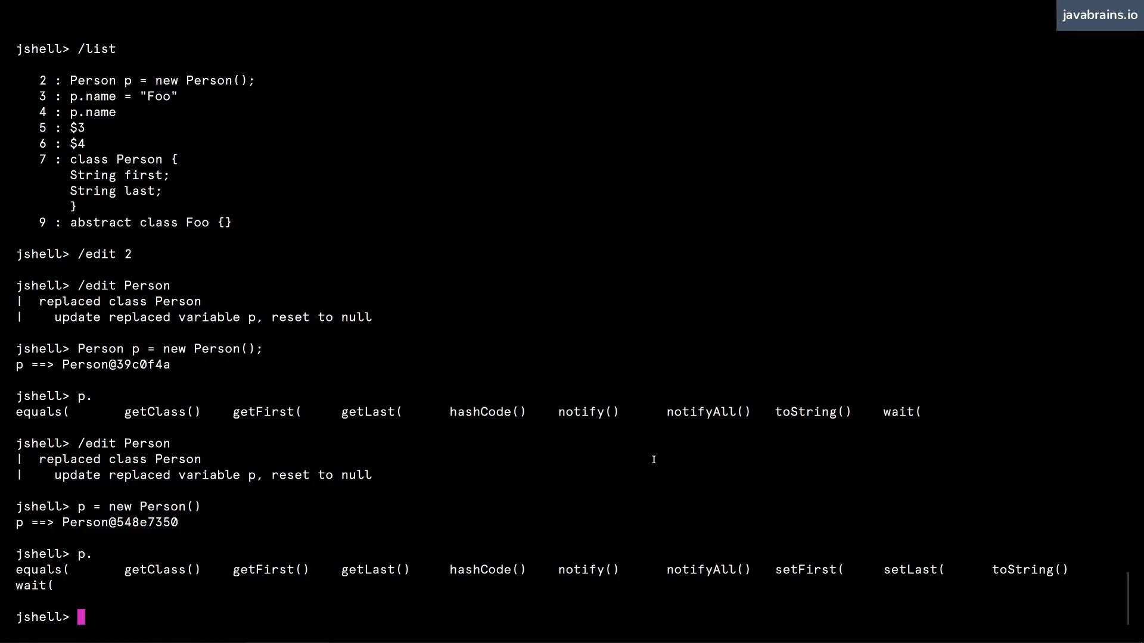
# Step: View all active snippets in Edit Pad via bare /edit, then exit without changes
pyautogui.write('/edit')
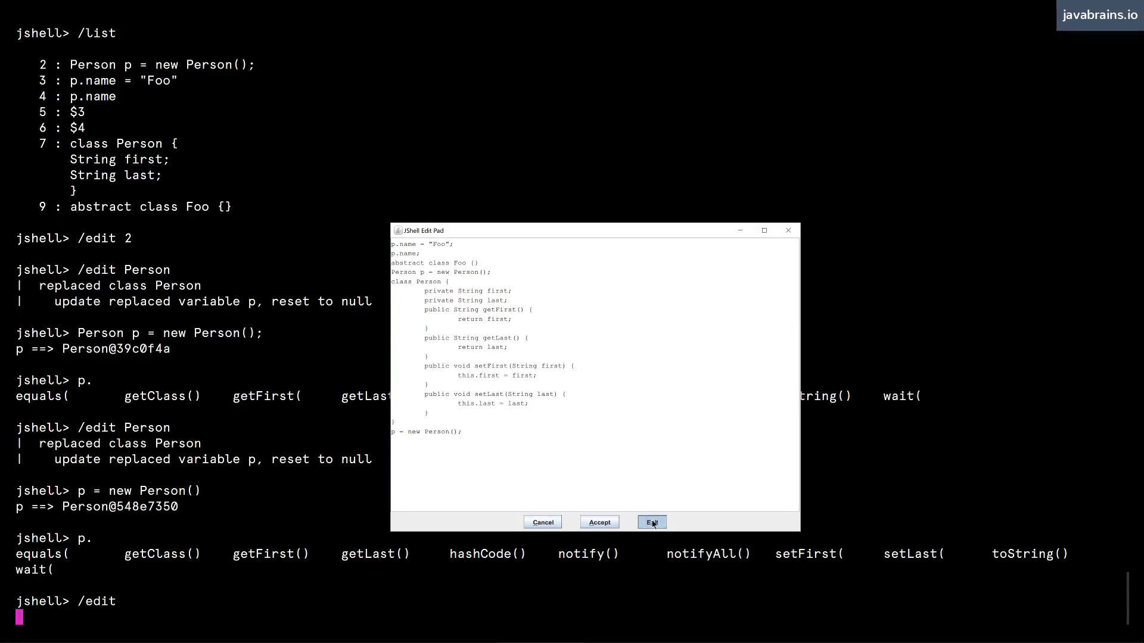
pyautogui.click(650, 523)
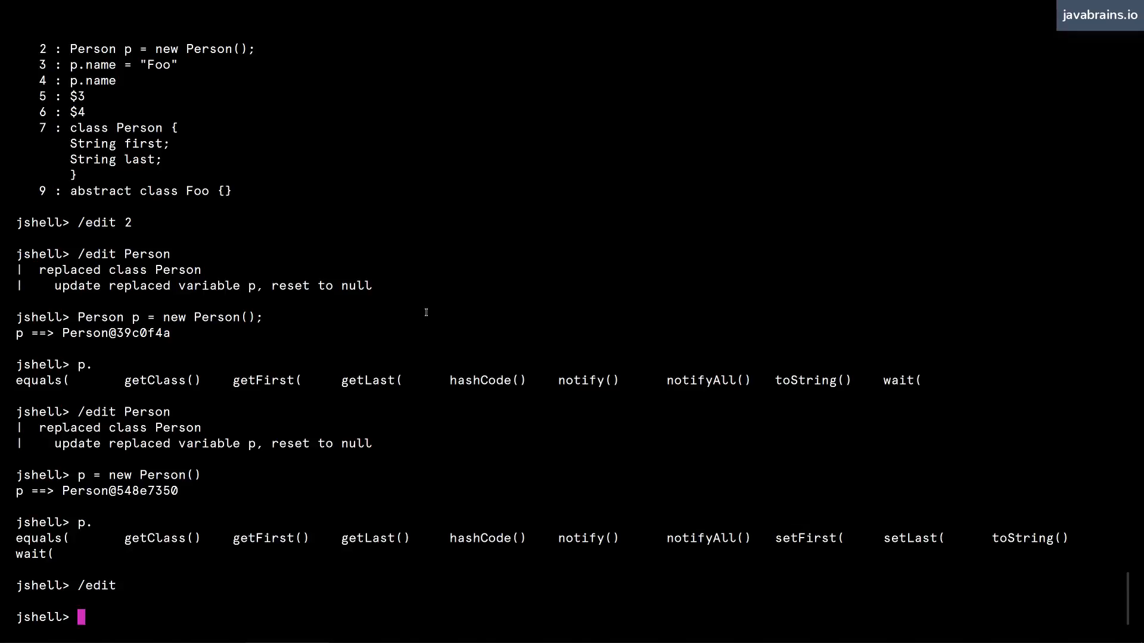
pyautogui.moveTo(422, 323)
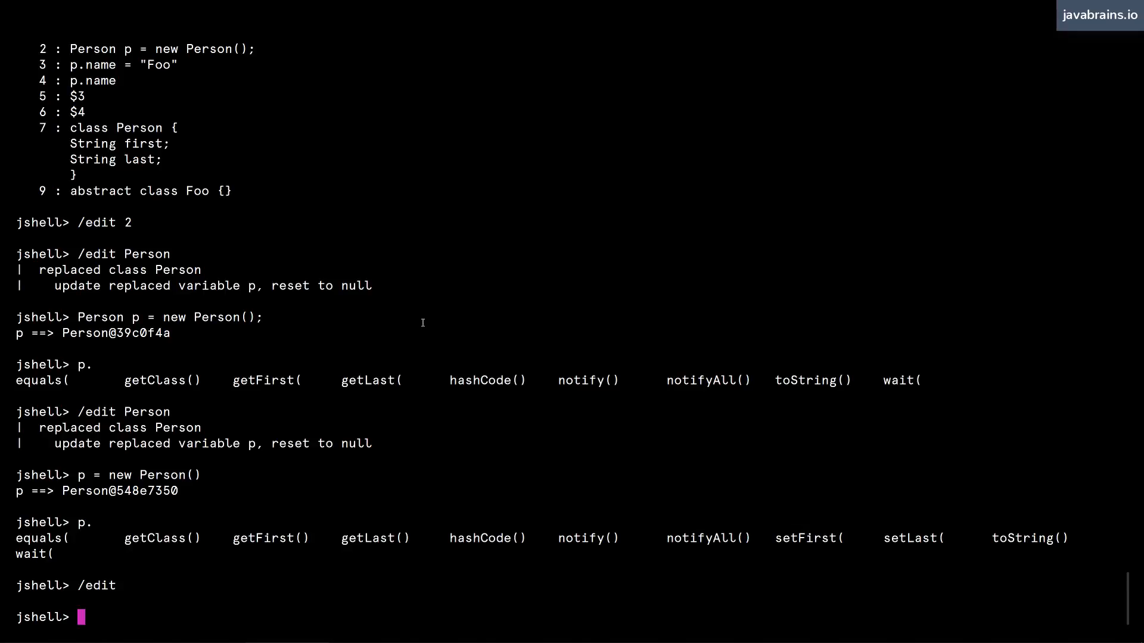
pyautogui.moveTo(438, 312)
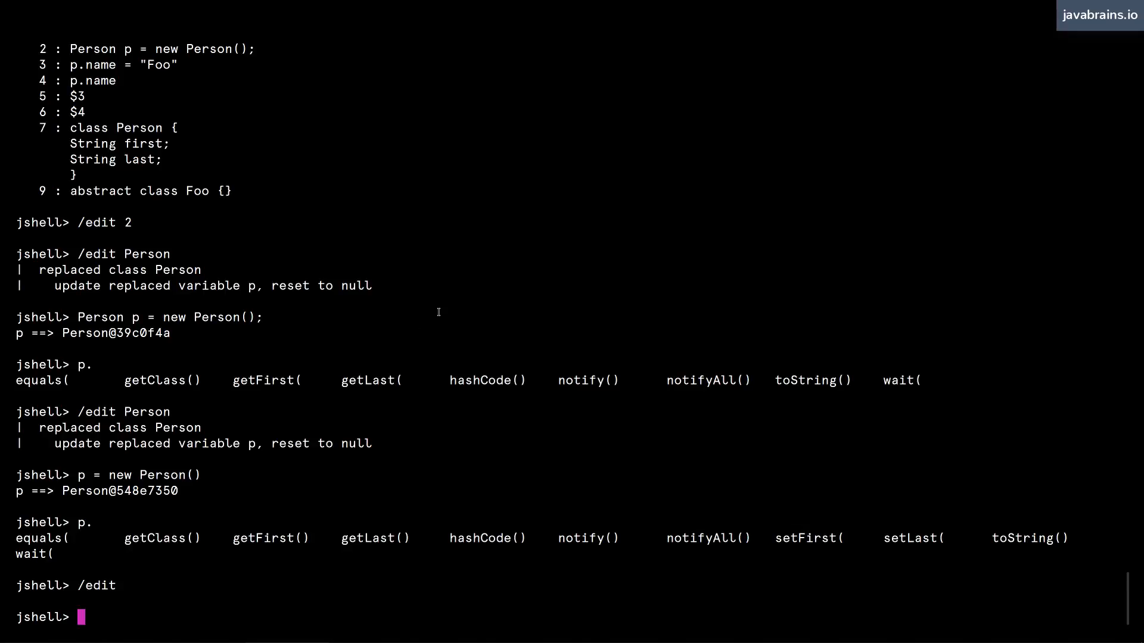